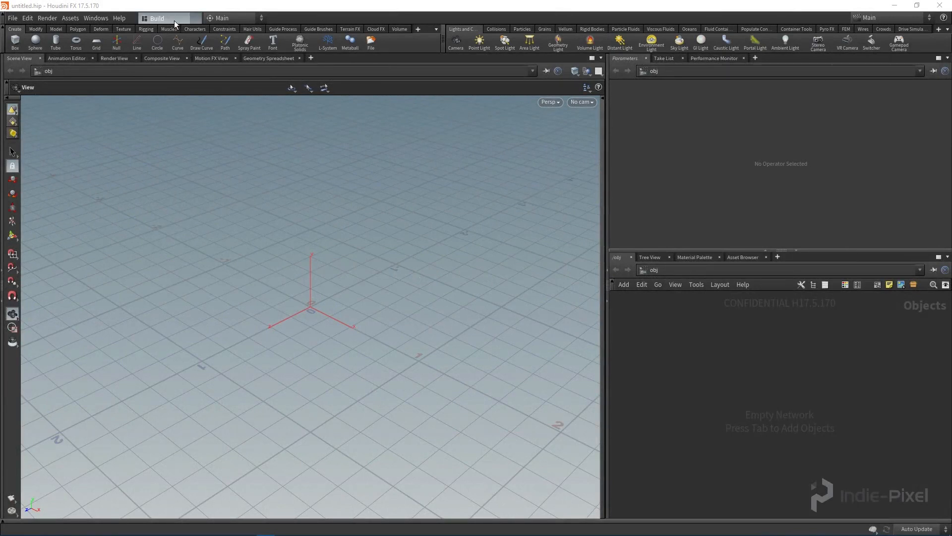
mouse_move(406, 306)
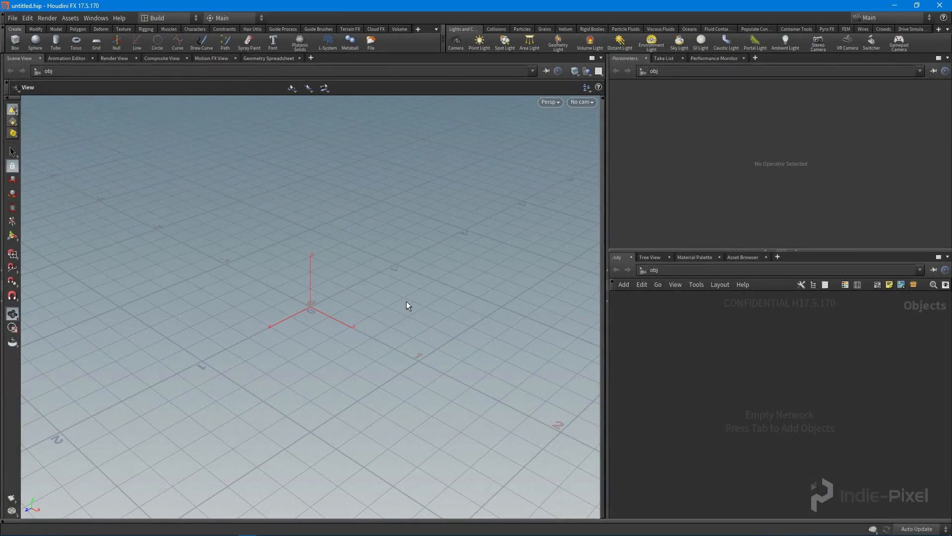
mouse_move(416, 300)
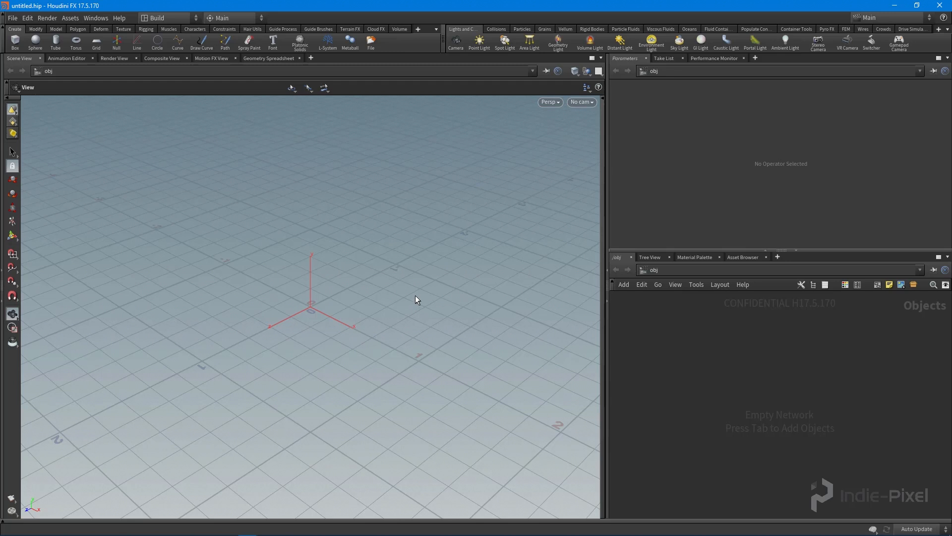
mouse_move(417, 214)
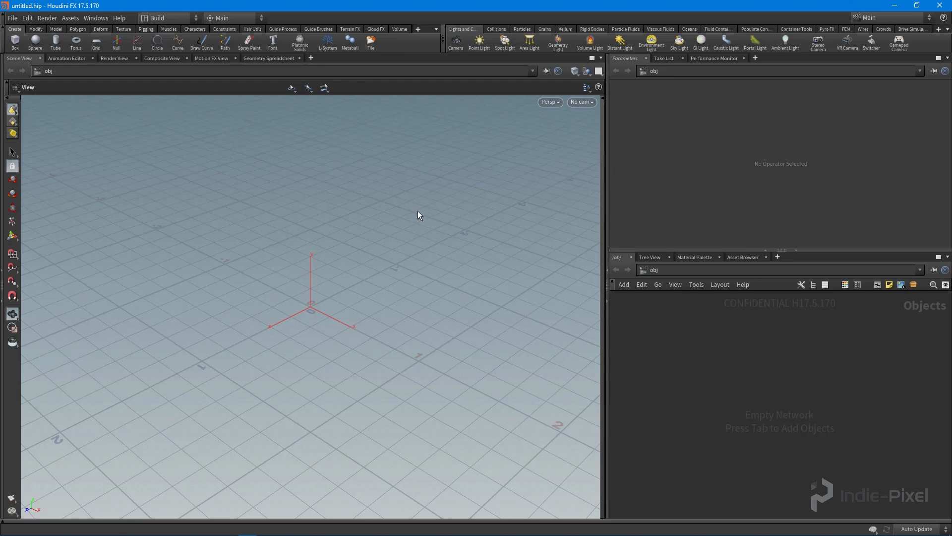
Switch the desktop layout to Indie_Pixel.
left_click(164, 17)
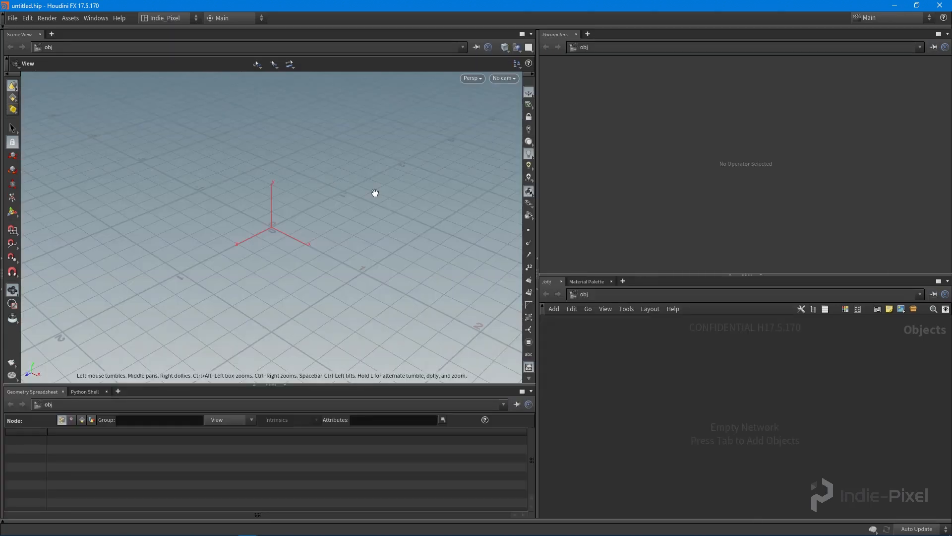
mouse_move(553, 393)
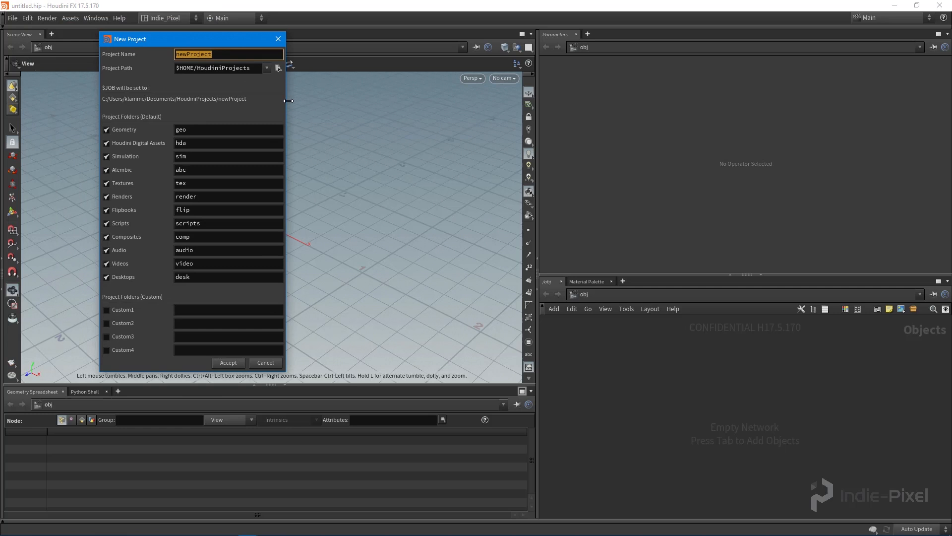
Name the new project Intro_To_PDG and browse for its location.
type("P_D")
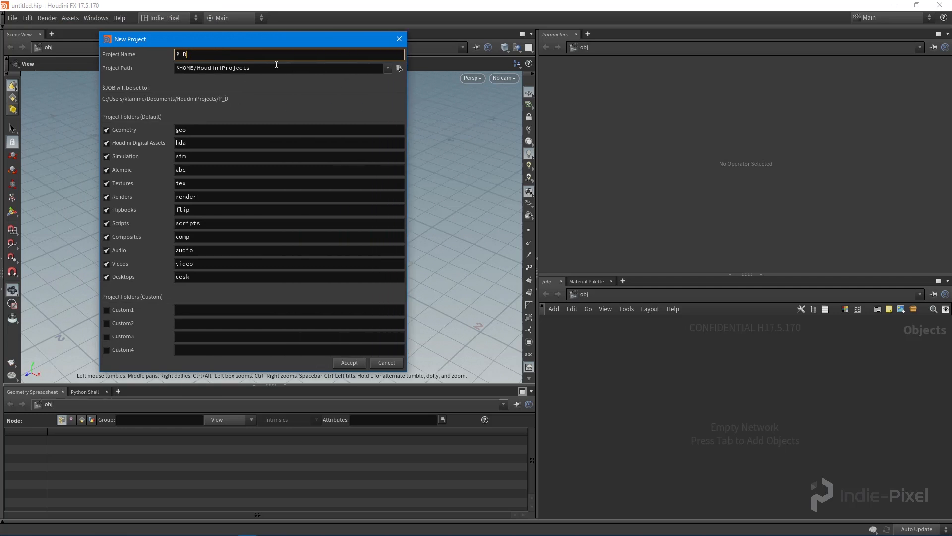
type("I")
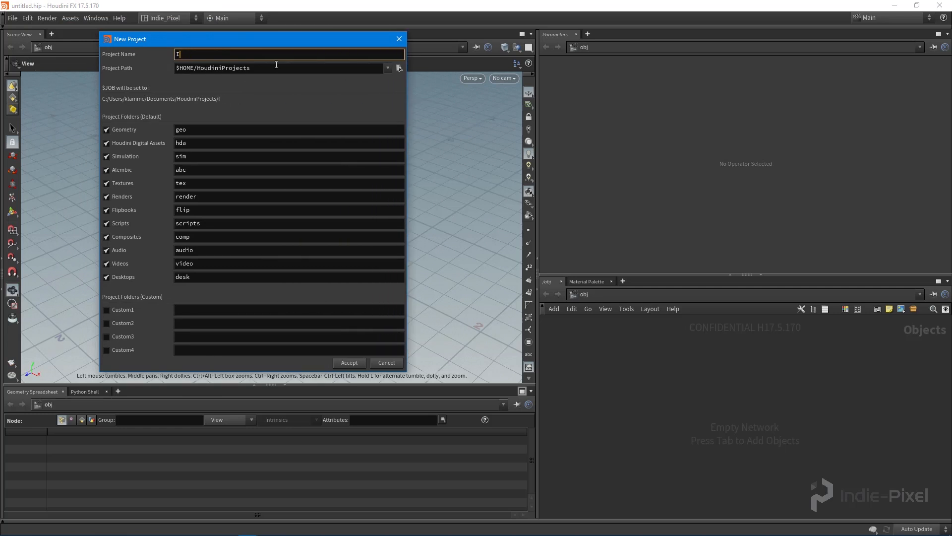
type("Intro_To_")
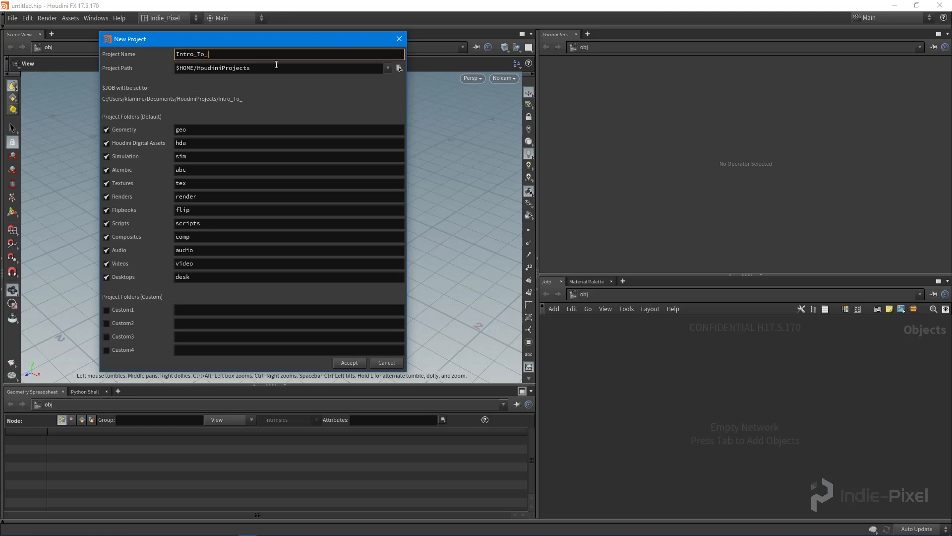
type("PDG")
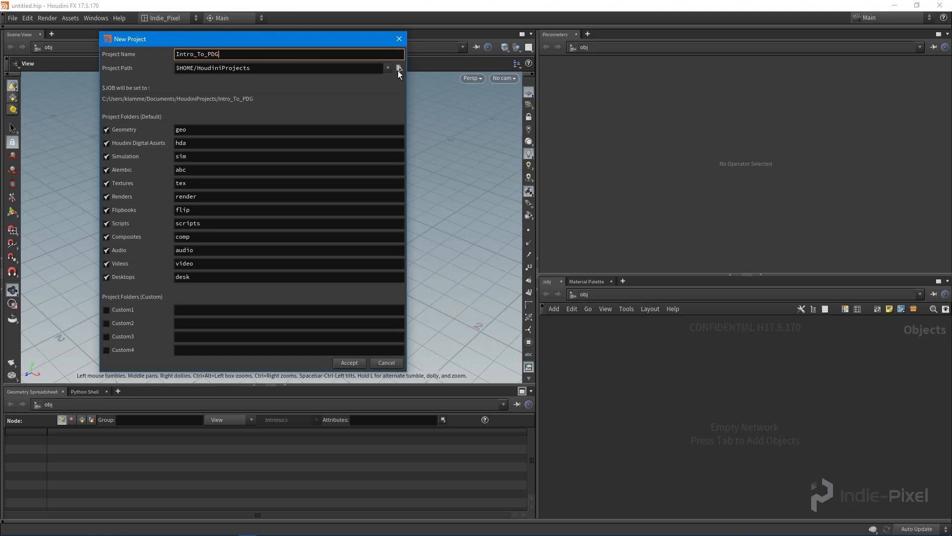
left_click(398, 68)
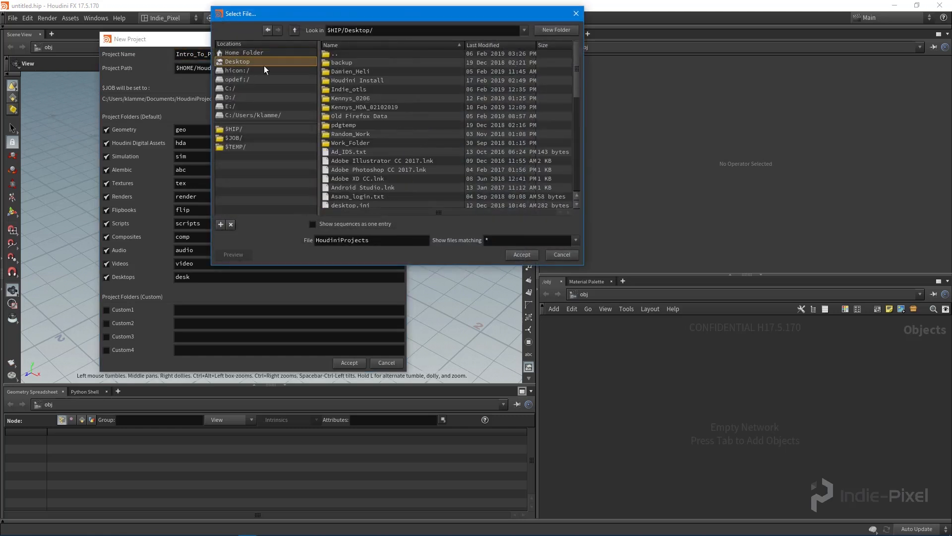
Choose the PDG course folder on the Desktop as the project location.
double_click(350, 142)
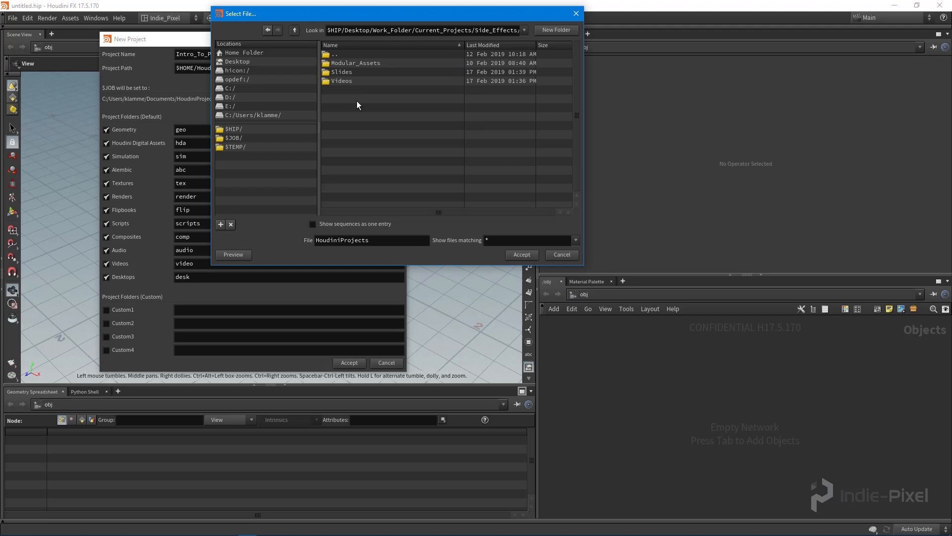
left_click(520, 254)
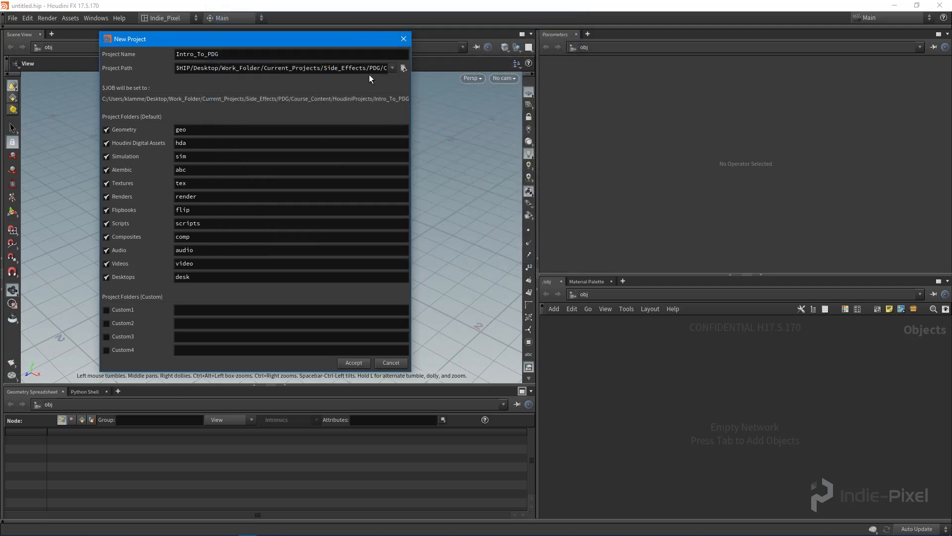
Trim HoudiniProjects from the path so it ends in Course_Content, and exclude Simulation.
left_click(282, 68)
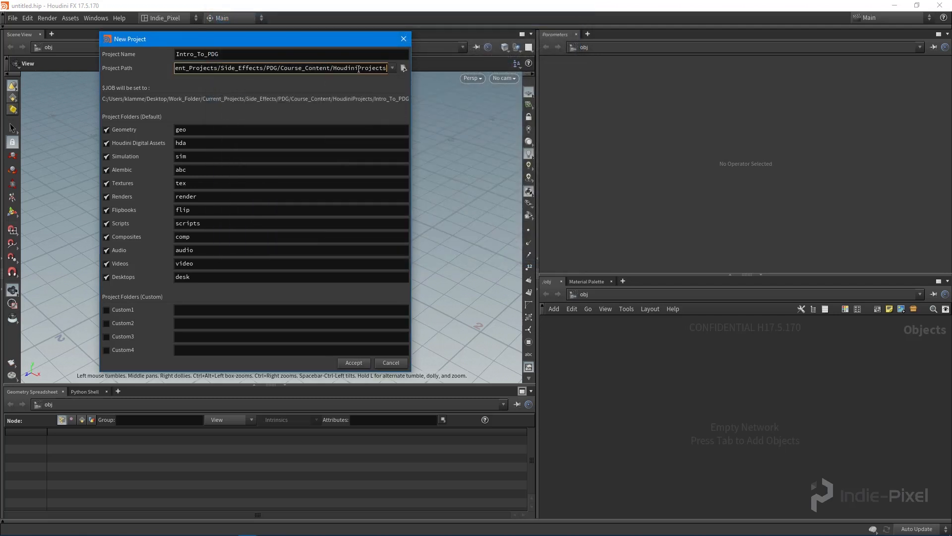
key("BackSpace")
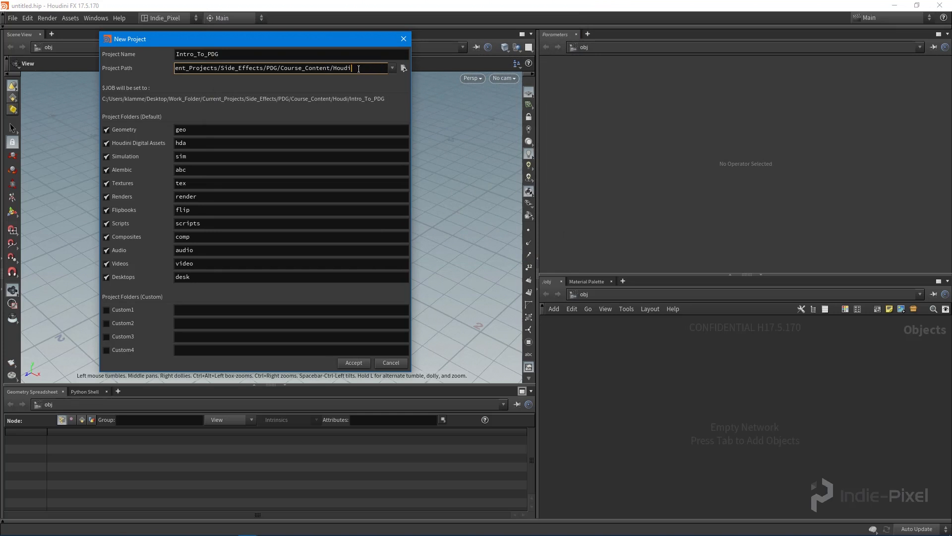
key("BackSpace")
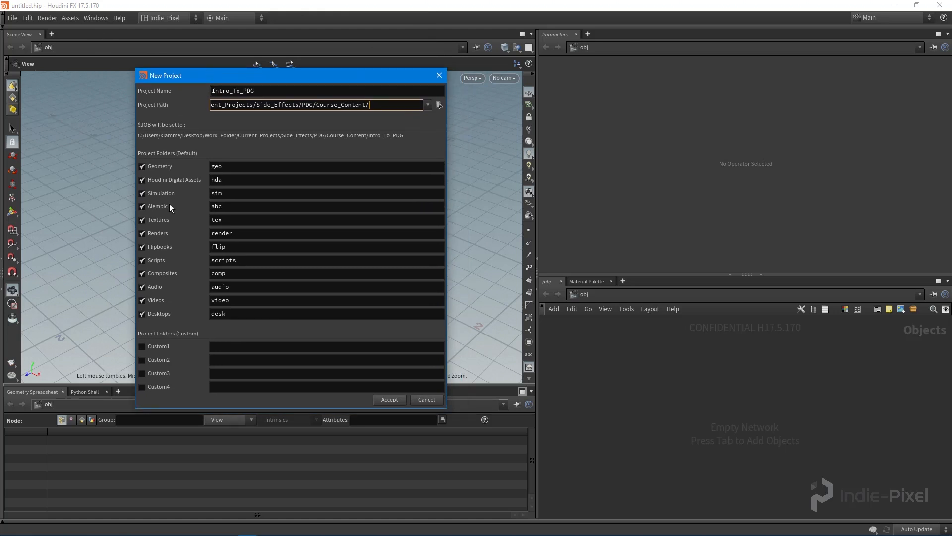
mouse_move(153, 175)
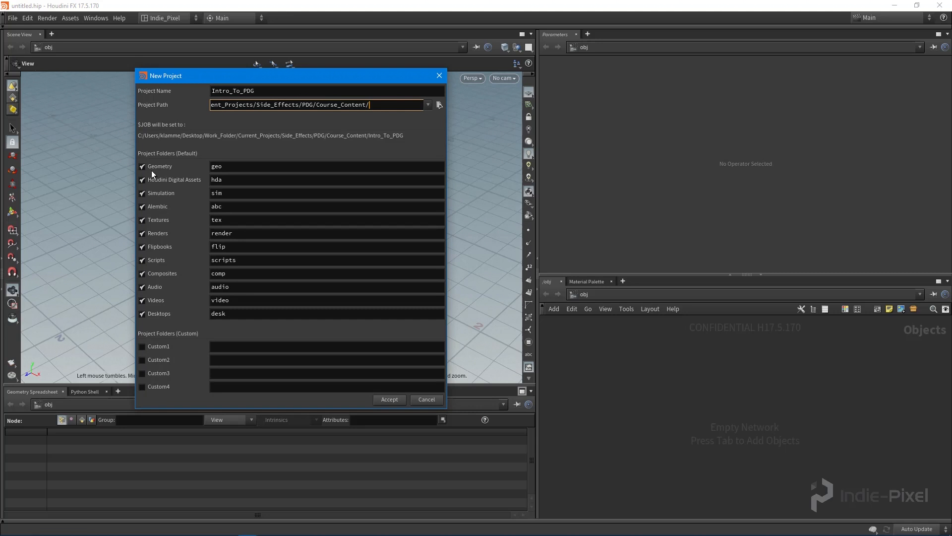
mouse_move(211, 196)
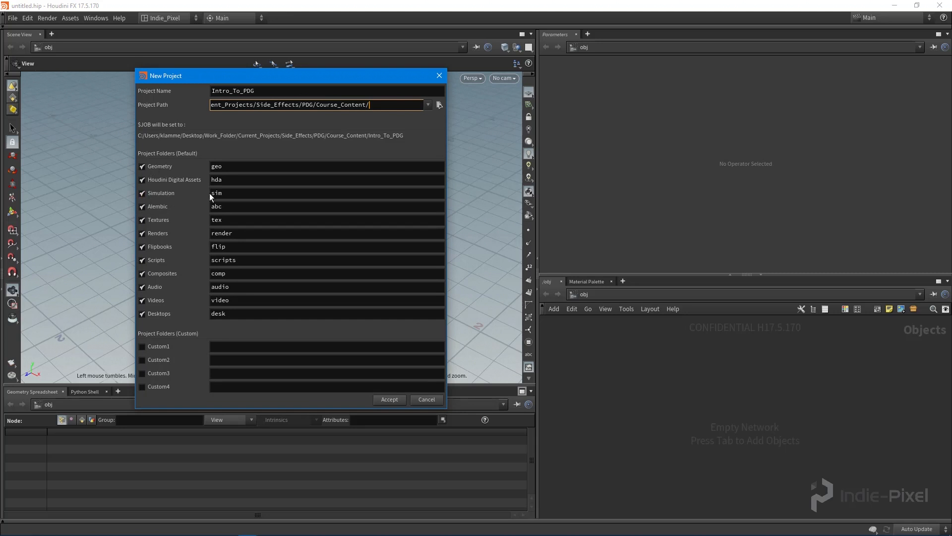
left_click(142, 193)
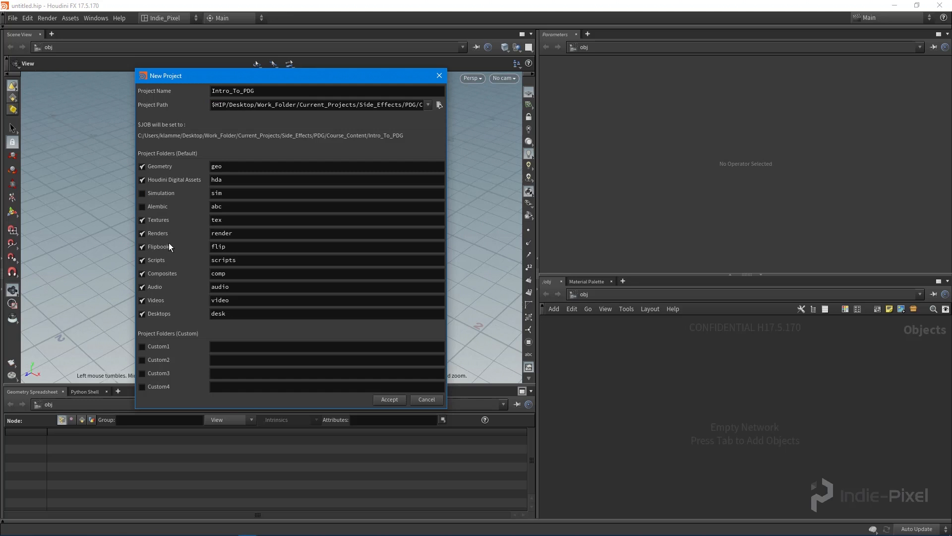
mouse_move(159, 233)
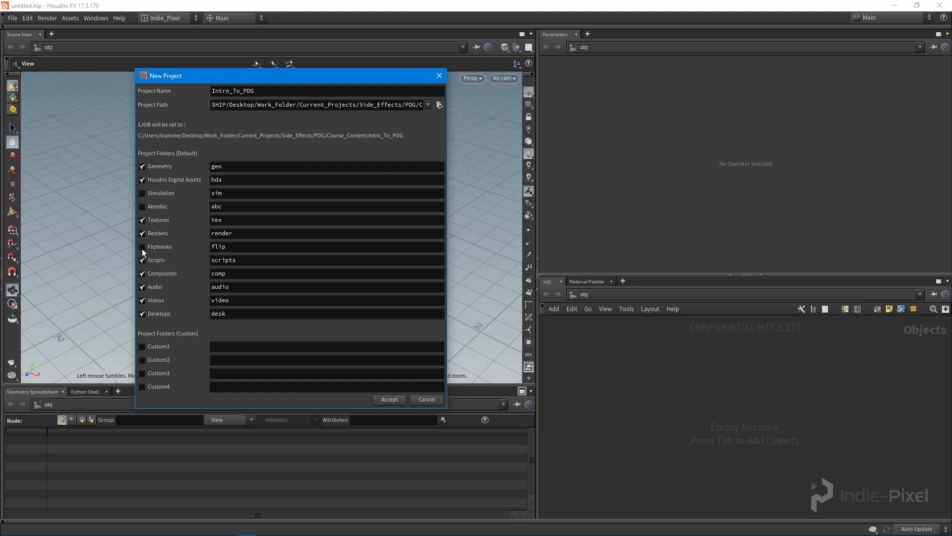
Exclude the Scripts, Composites and Desktops folders and create the project.
left_click(143, 260)
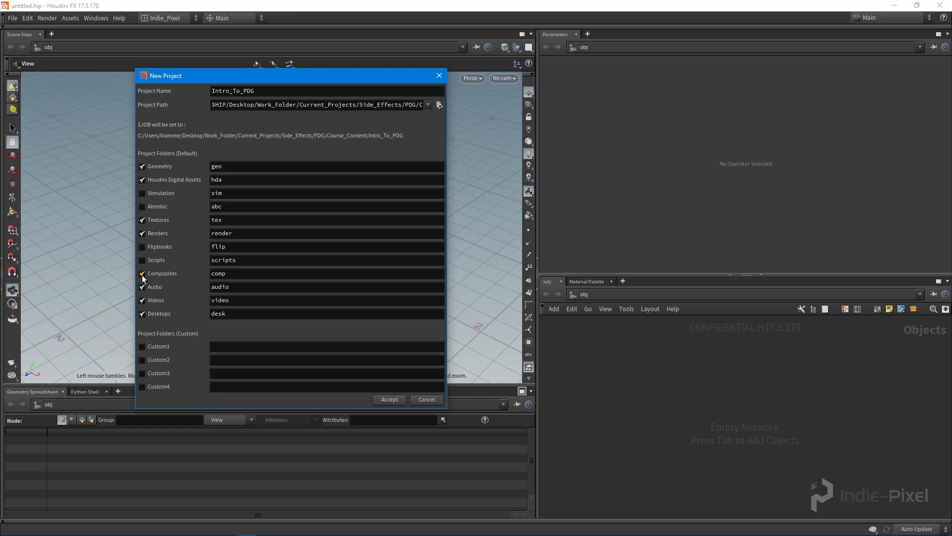
left_click(143, 273)
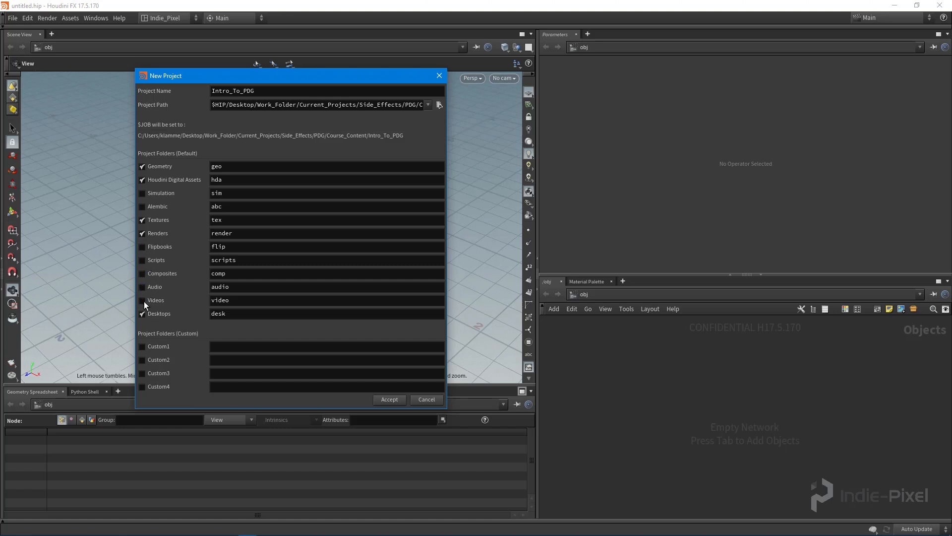
left_click(142, 309)
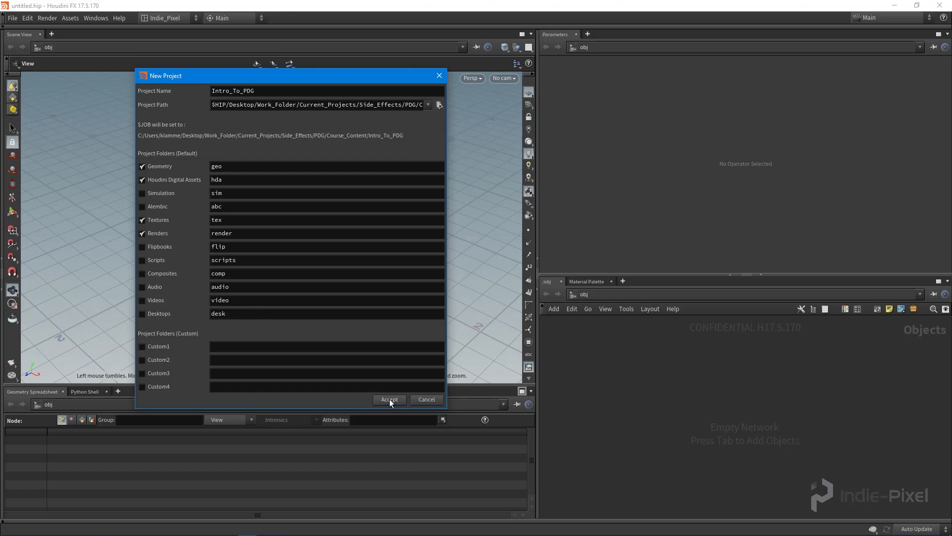
left_click(390, 399)
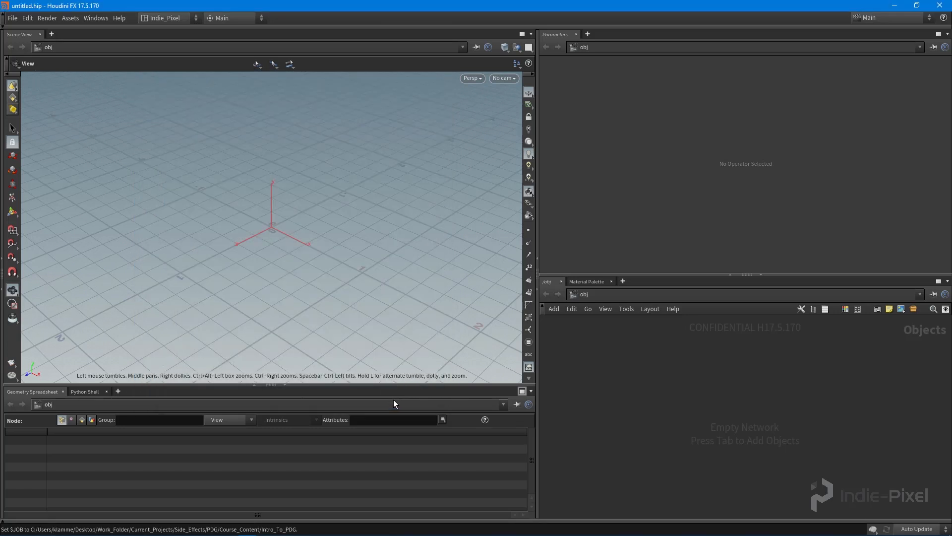
Start saving the scene with File > Save As.
left_click(12, 18)
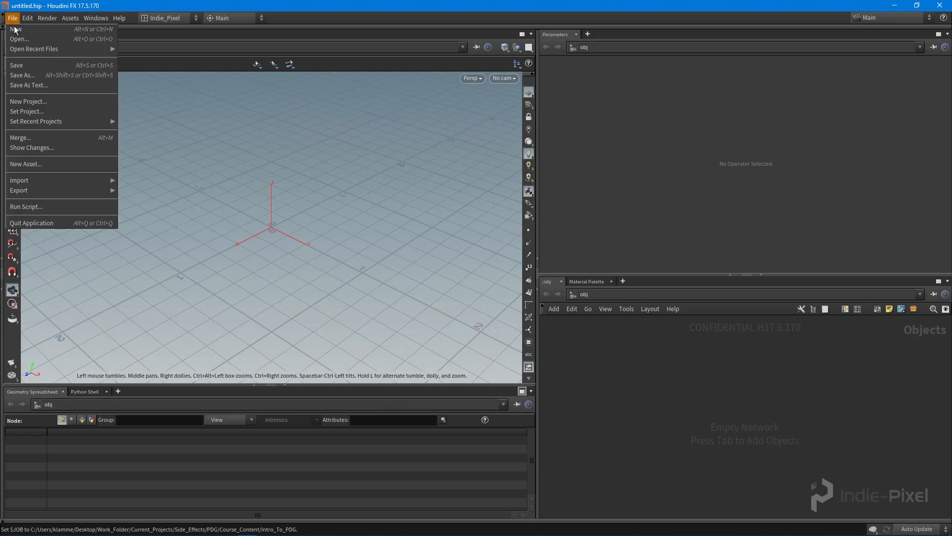
left_click(22, 75)
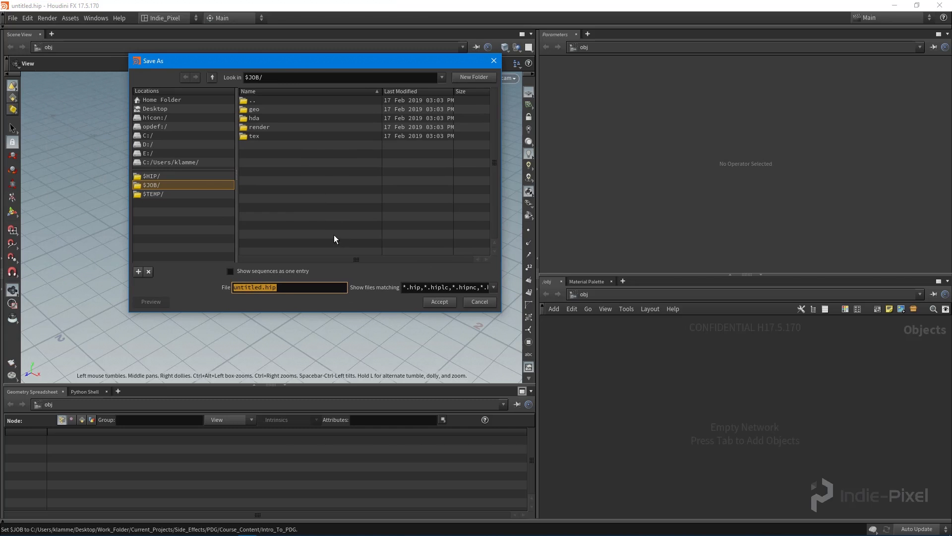
Save the scene as Intro_To_PDG_001.hip in the project's $JOB folder.
left_click(261, 287)
type("Intro_To_PDG_001")
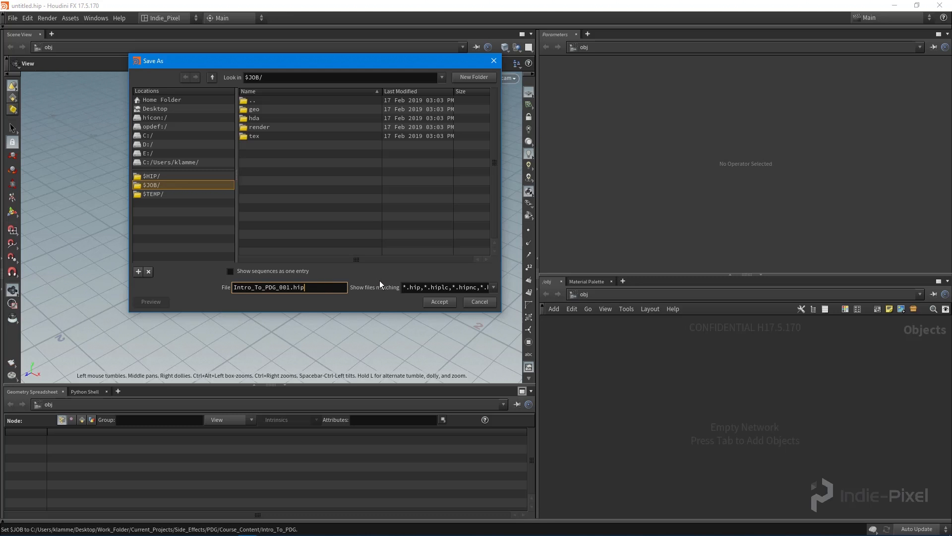
mouse_move(314, 268)
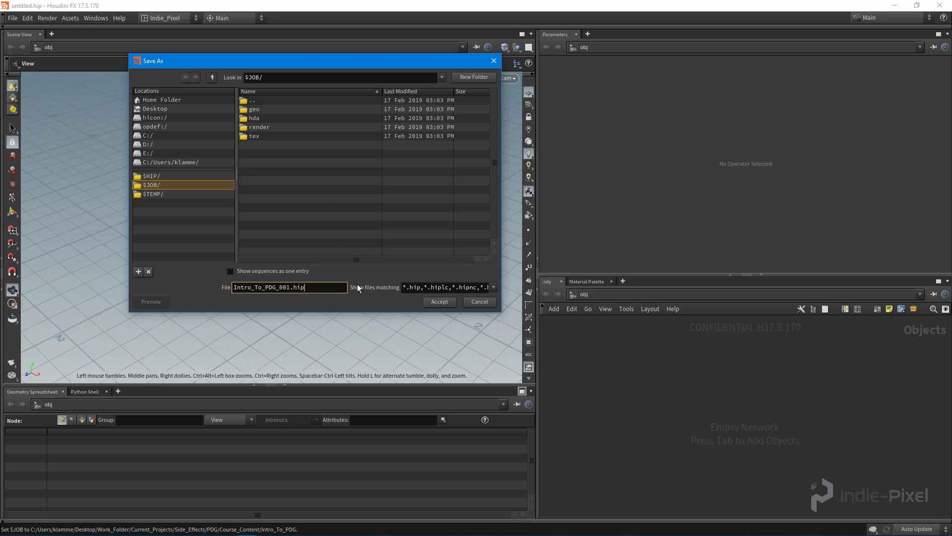
mouse_move(304, 126)
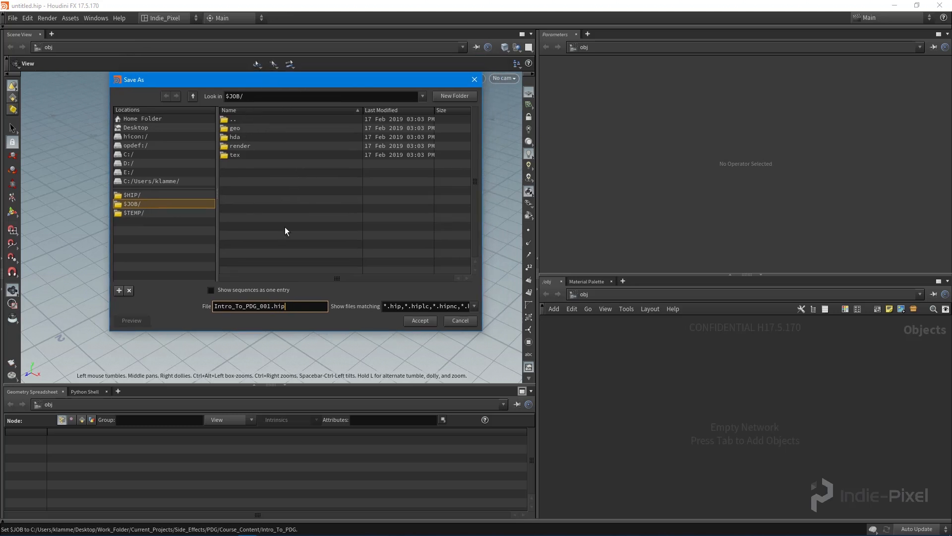
mouse_move(150, 219)
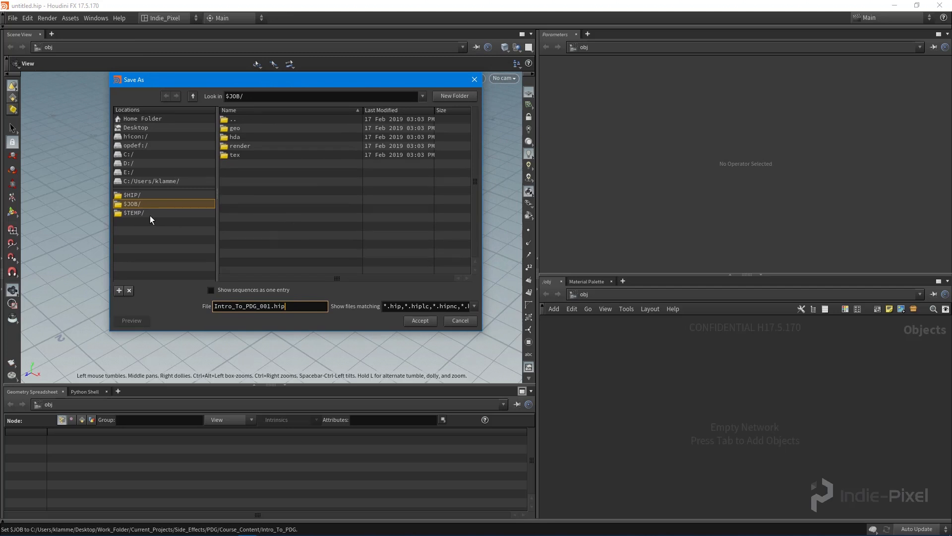
mouse_move(419, 321)
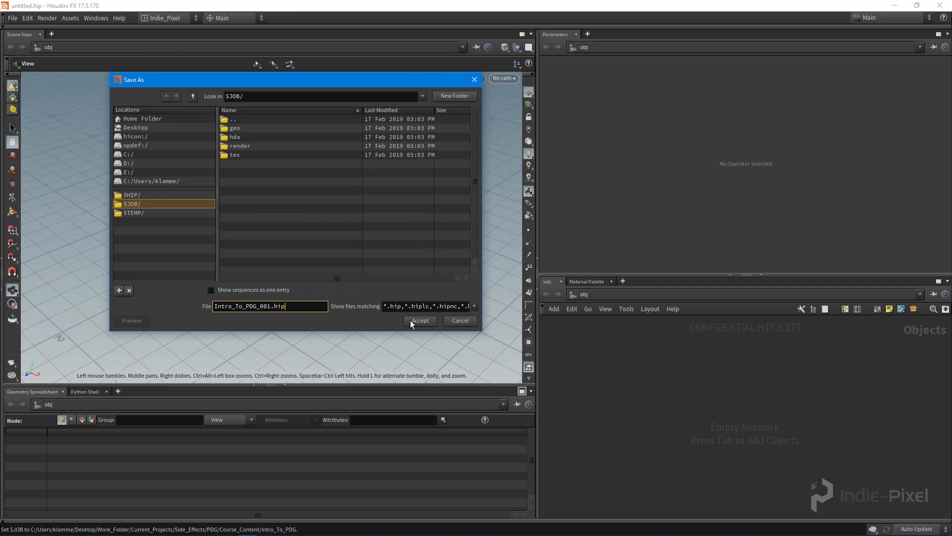
left_click(419, 321)
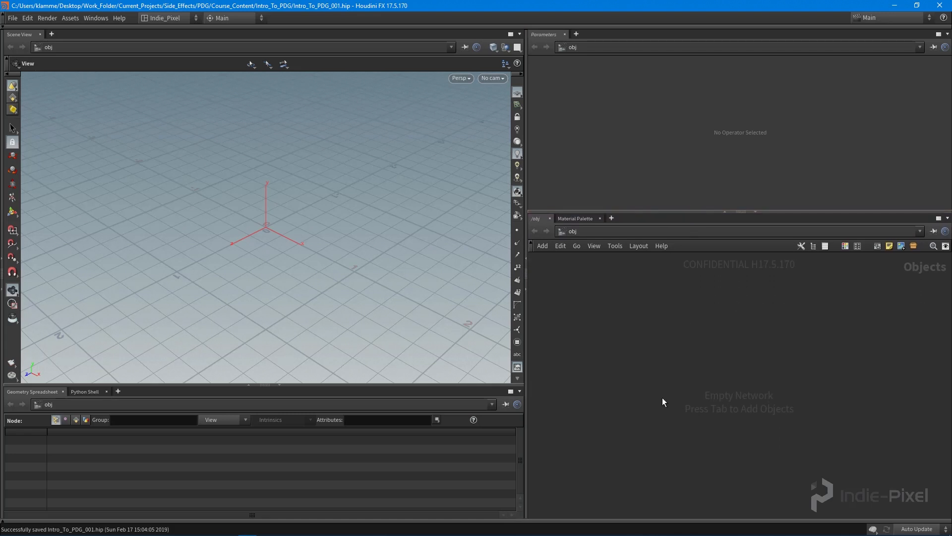
mouse_move(649, 390)
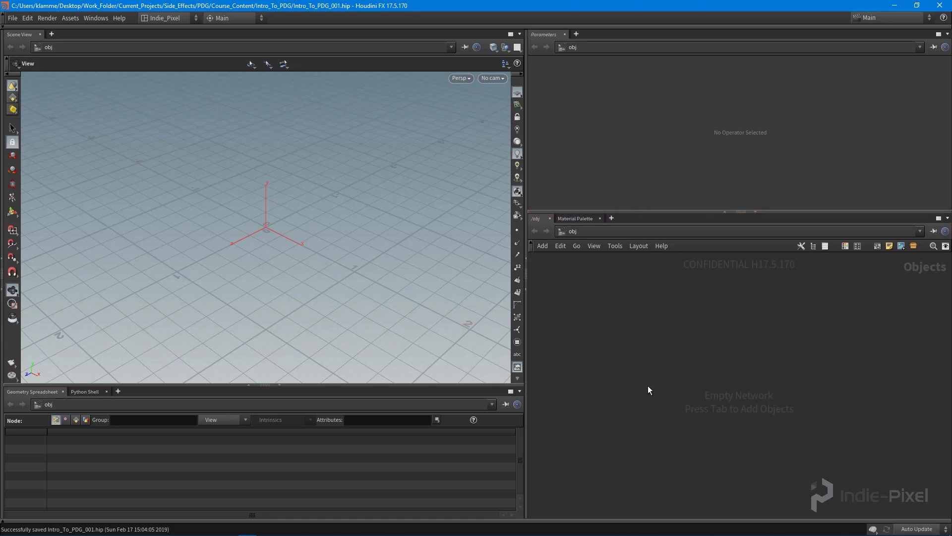